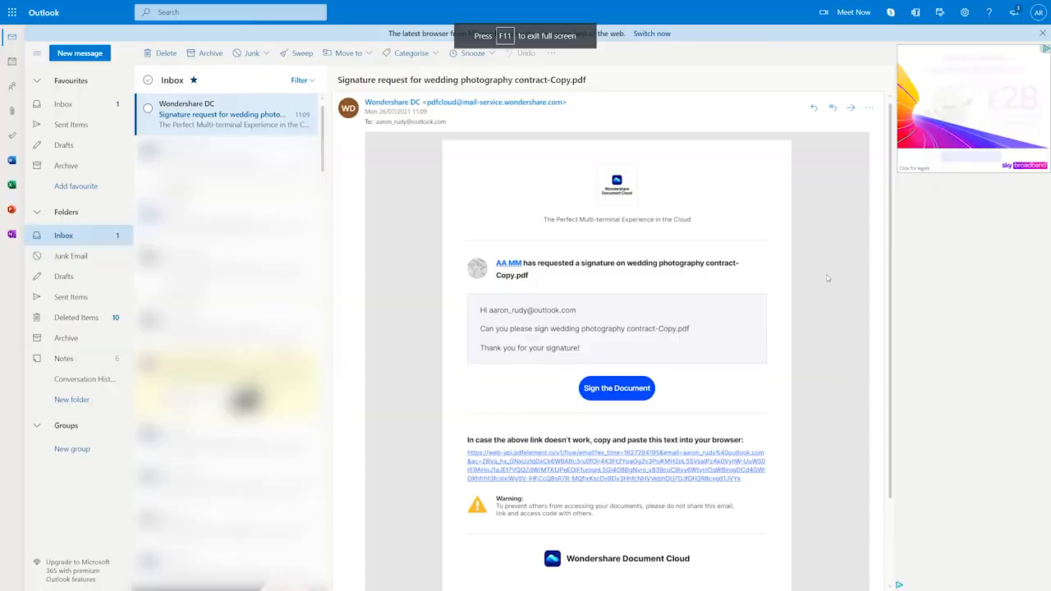
Open the wedding photography contract for signing from the signature-request email
{"action": "scroll", "scroll_direction": "down", "scroll_amount": 3}
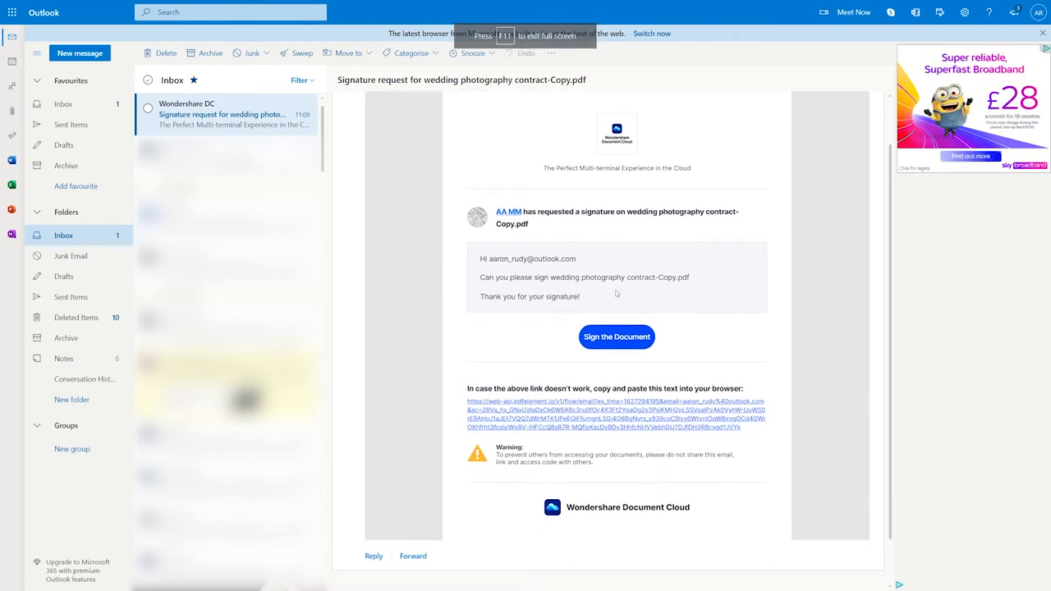
{"action": "left_click", "coordinate": [617, 337]}
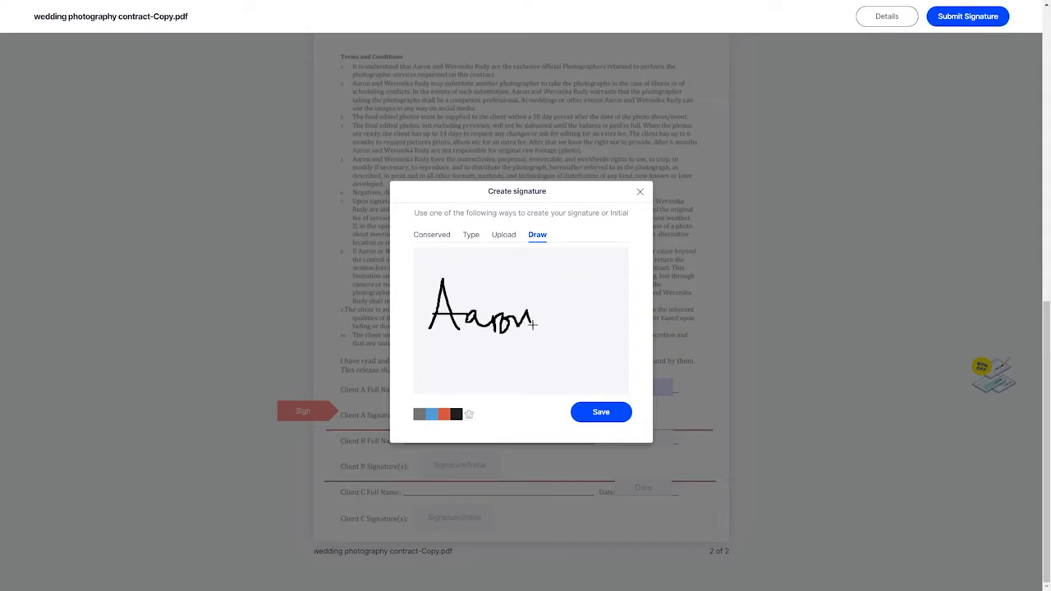